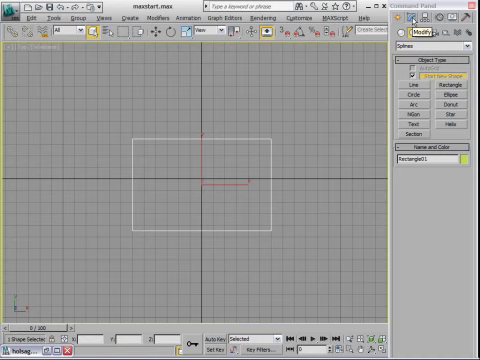
Open the Modify panel to show Rectangle01's Length and Width parameters
{"action": "left_click", "coordinate": [413, 35]}
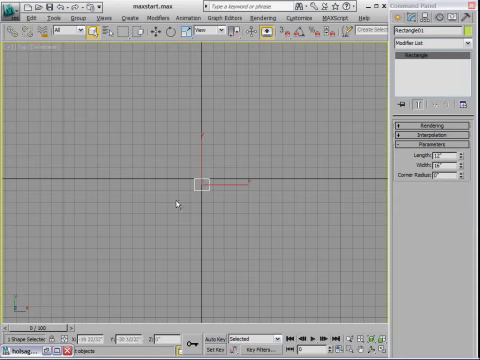
{"action": "mouse_move", "coordinate": [305, 193]}
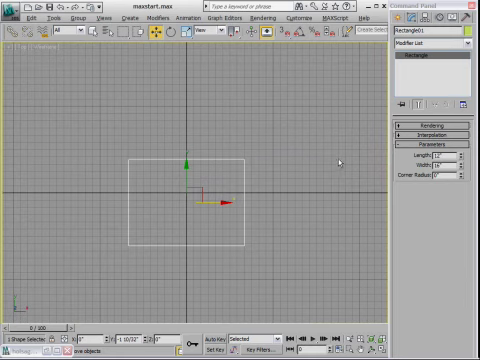
{"action": "mouse_move", "coordinate": [221, 165]}
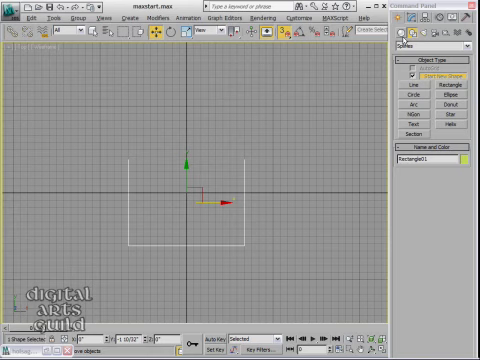
{"action": "mouse_move", "coordinate": [417, 108]}
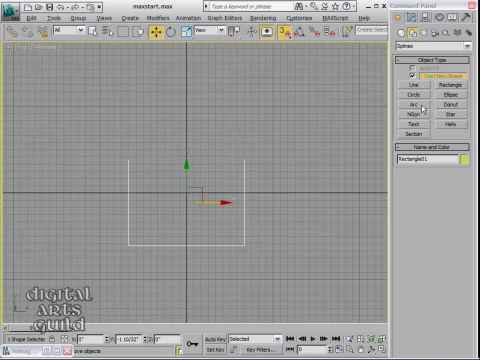
Choose the Arc shape tool to draw the semicircle over the open top
{"action": "left_click", "coordinate": [410, 105]}
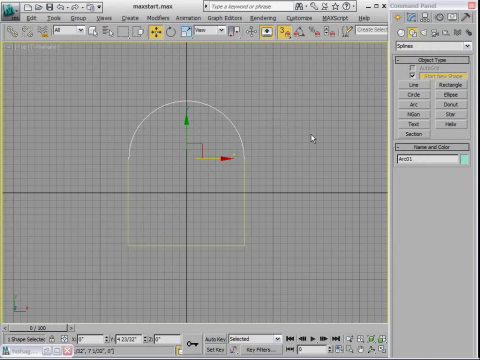
{"action": "mouse_move", "coordinate": [140, 166]}
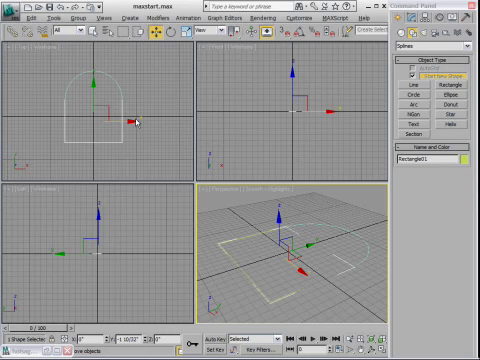
{"action": "mouse_move", "coordinate": [52, 87]}
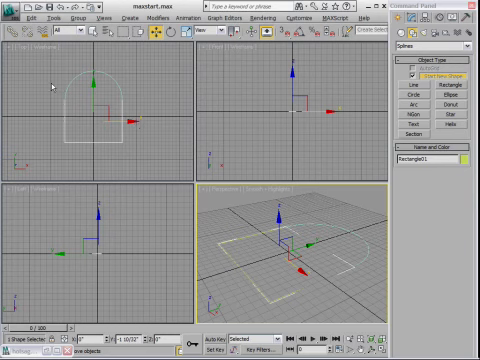
{"action": "mouse_move", "coordinate": [148, 104]}
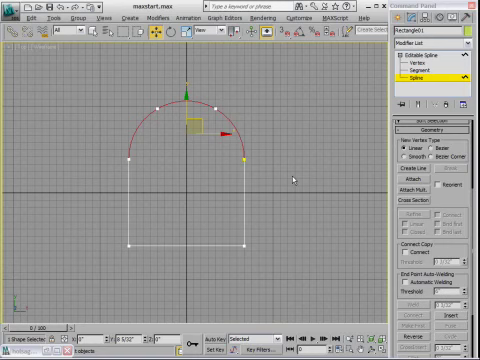
{"action": "mouse_move", "coordinate": [303, 173]}
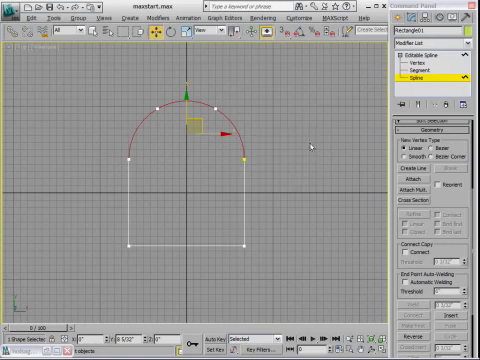
Enter Vertex sub-object level and scroll down the spline's rollouts
{"action": "left_click", "coordinate": [413, 73]}
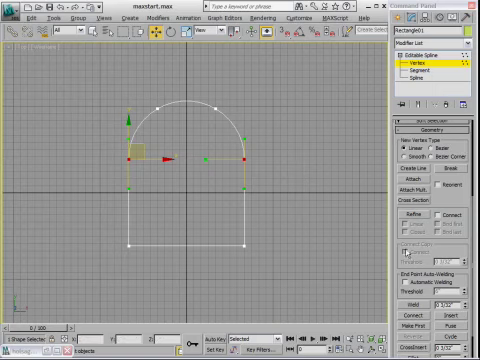
{"action": "scroll", "scroll_direction": "down", "scroll_amount": 3}
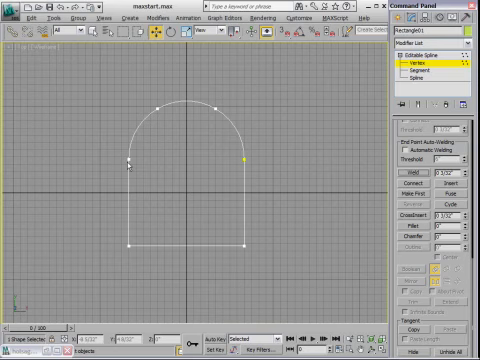
Select the overlapping vertices where the arc ends meet the rectangle sides
{"action": "left_click", "coordinate": [130, 158]}
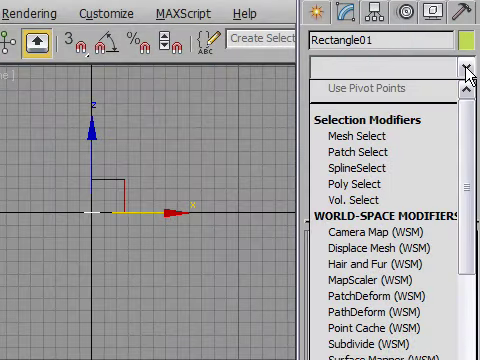
Scroll the Modifier List down to the object-space modifiers
{"action": "scroll", "scroll_direction": "down", "scroll_amount": 3}
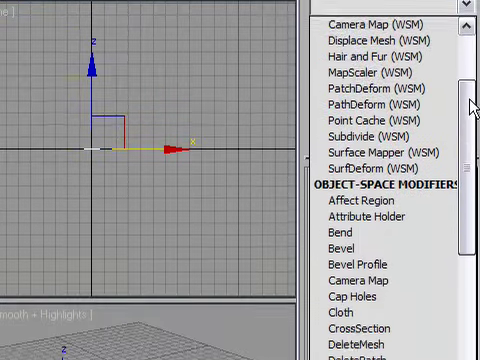